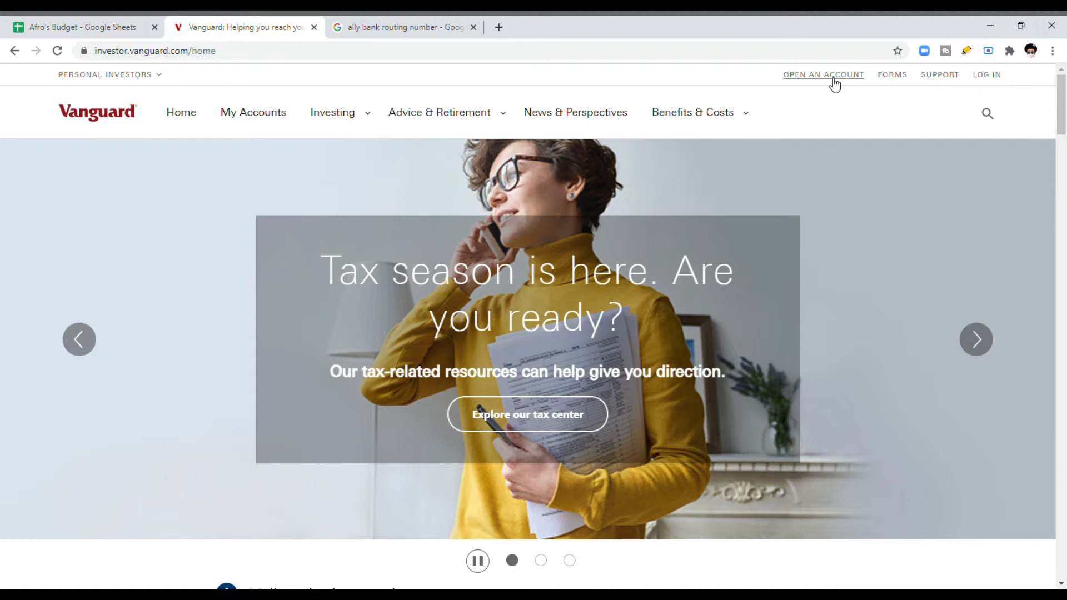
# Step: Begin a brand-new account funded by electronic bank transfer, proceeding as a new user without a login
pyautogui.click(822, 74)
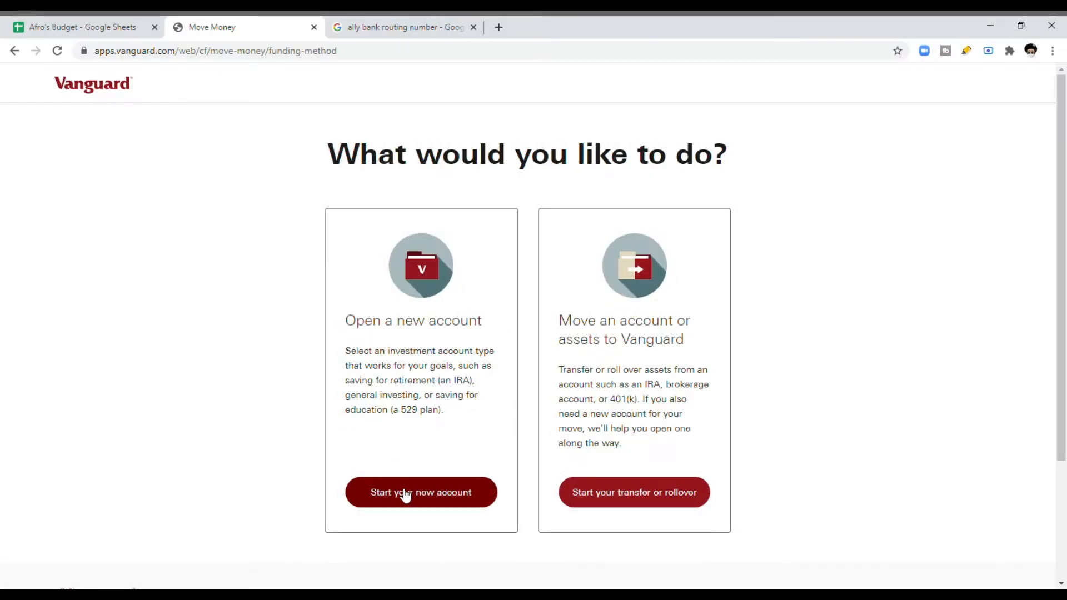
pyautogui.click(420, 492)
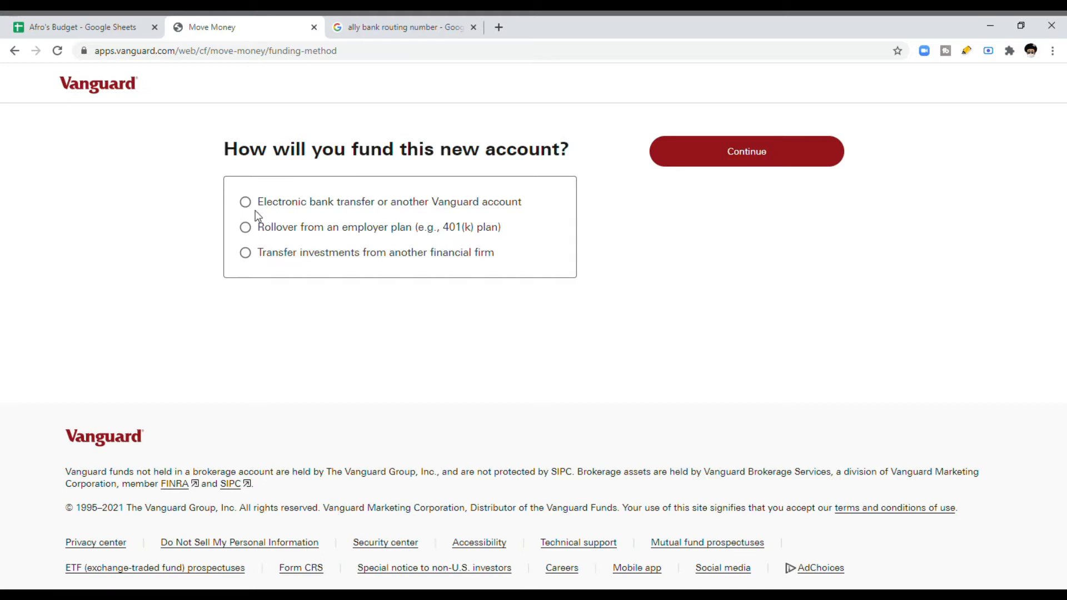
pyautogui.click(244, 201)
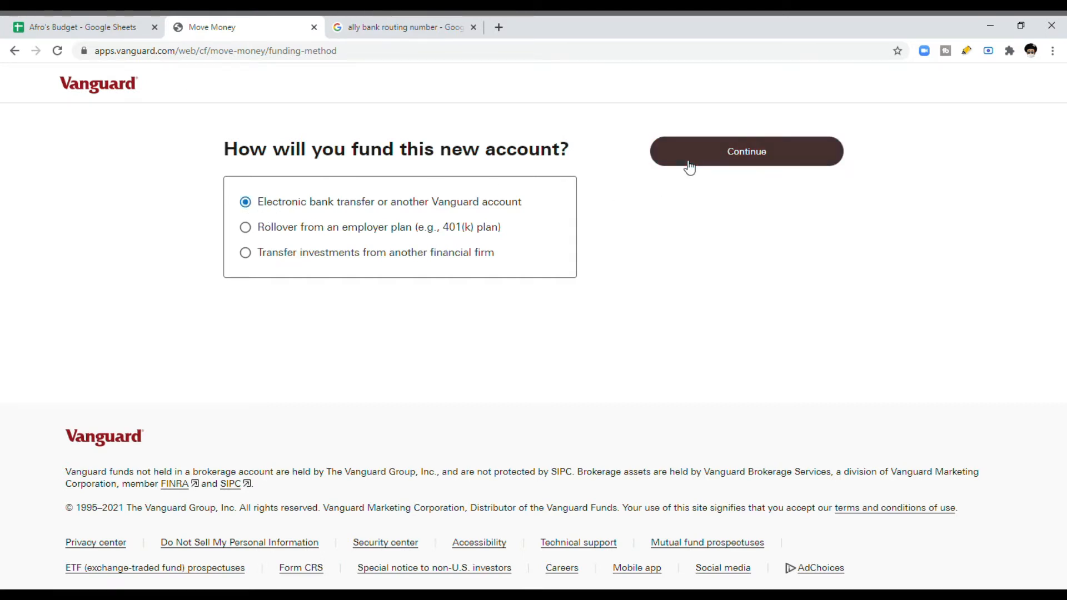
pyautogui.click(746, 151)
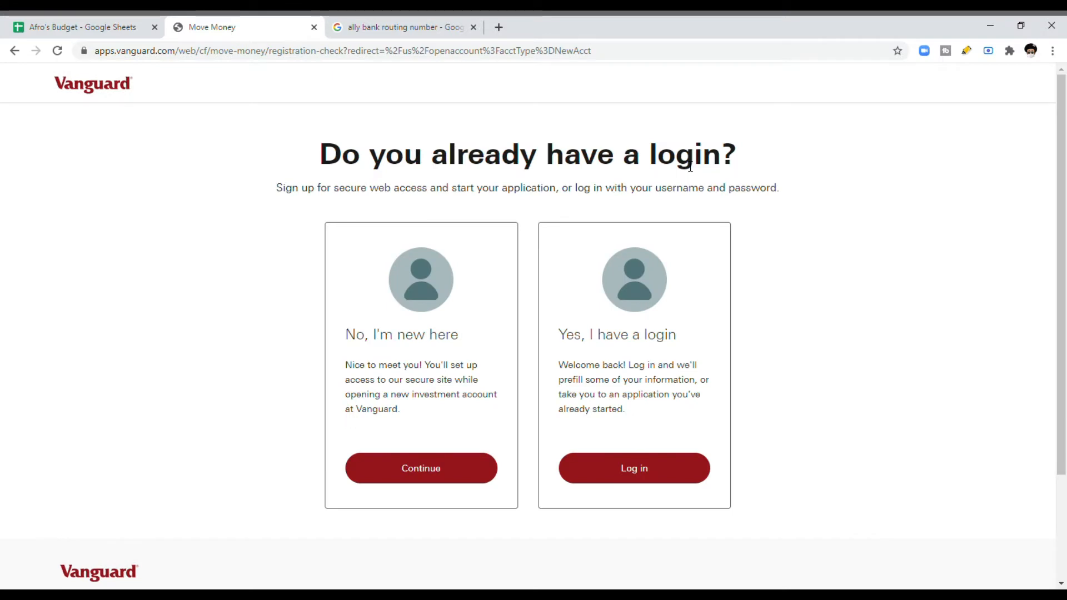
pyautogui.moveTo(420, 468)
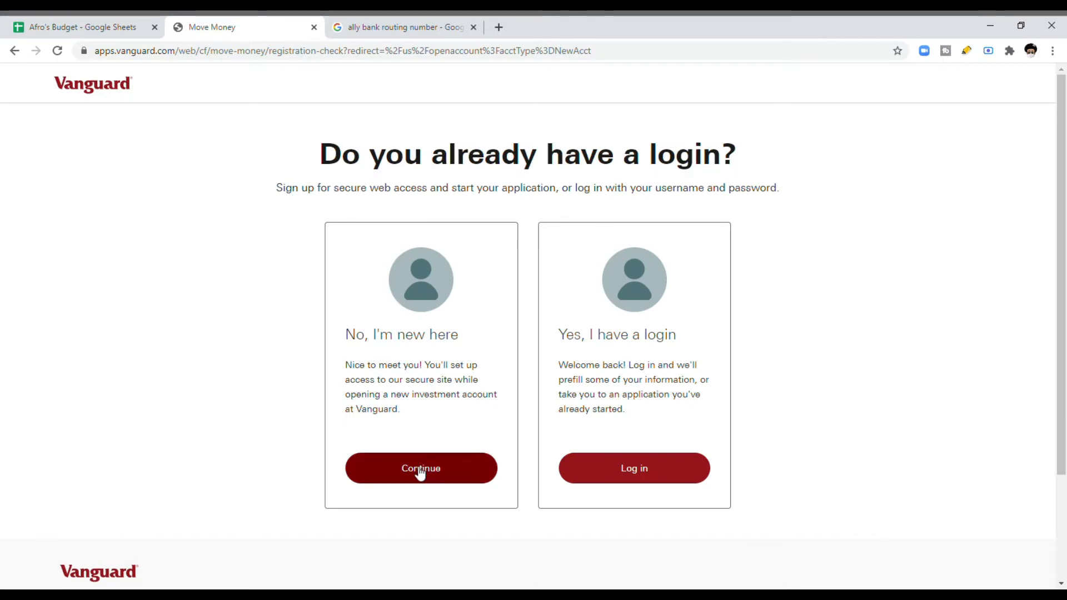
pyautogui.click(419, 468)
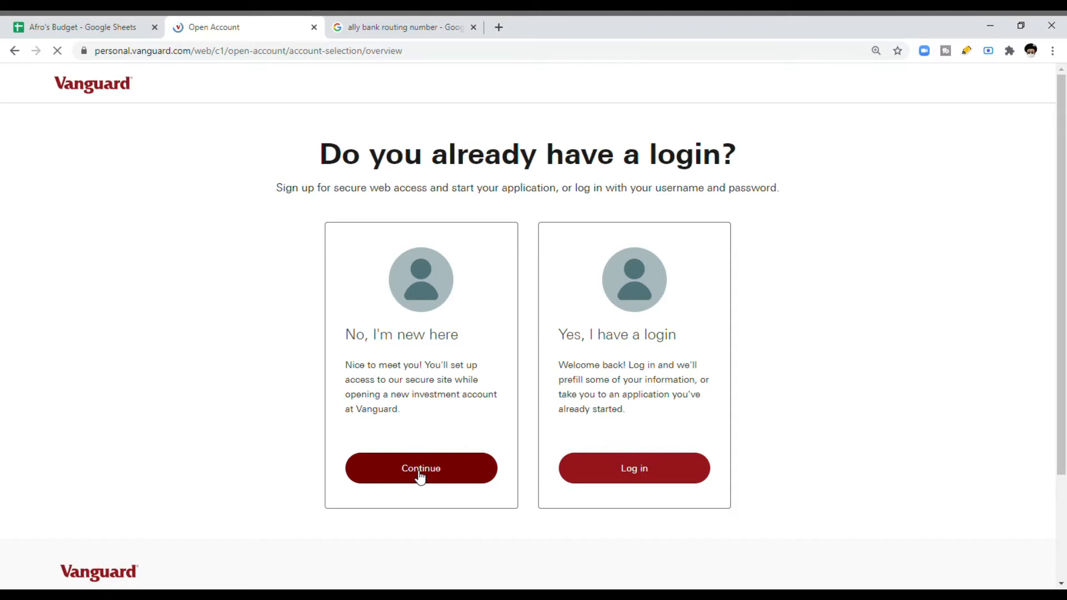
pyautogui.click(420, 468)
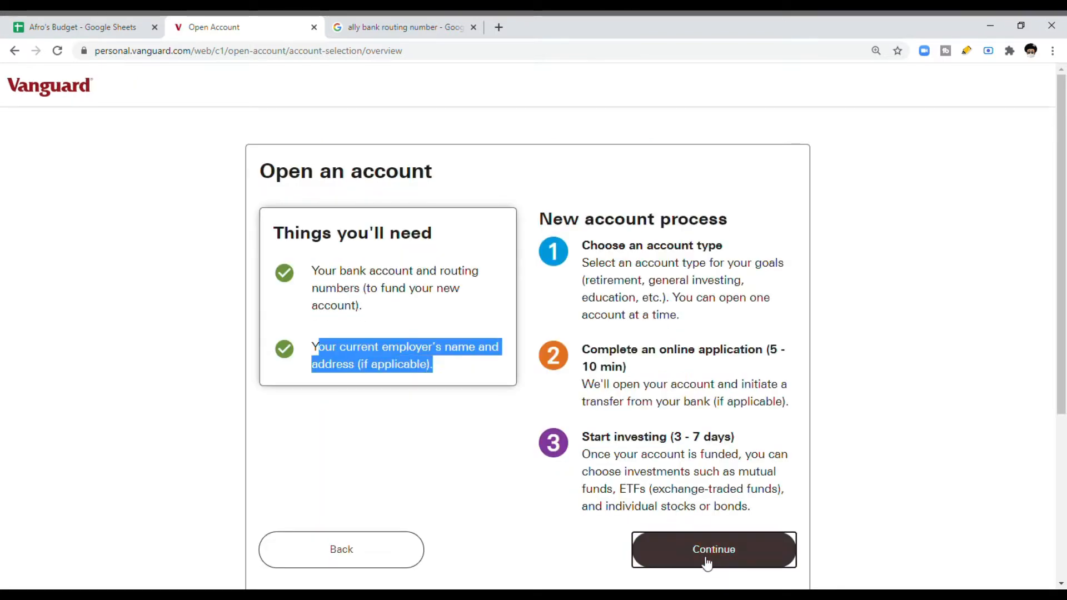
# Step: Choose general investing and then Individual (general investing) as the account to open
pyautogui.click(712, 549)
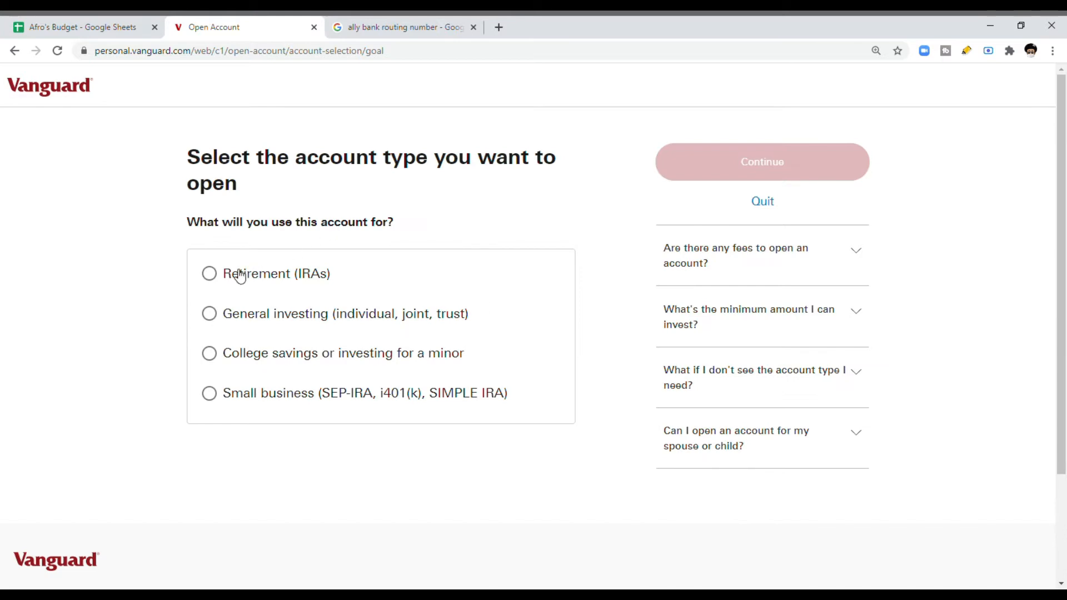
pyautogui.moveTo(209, 314)
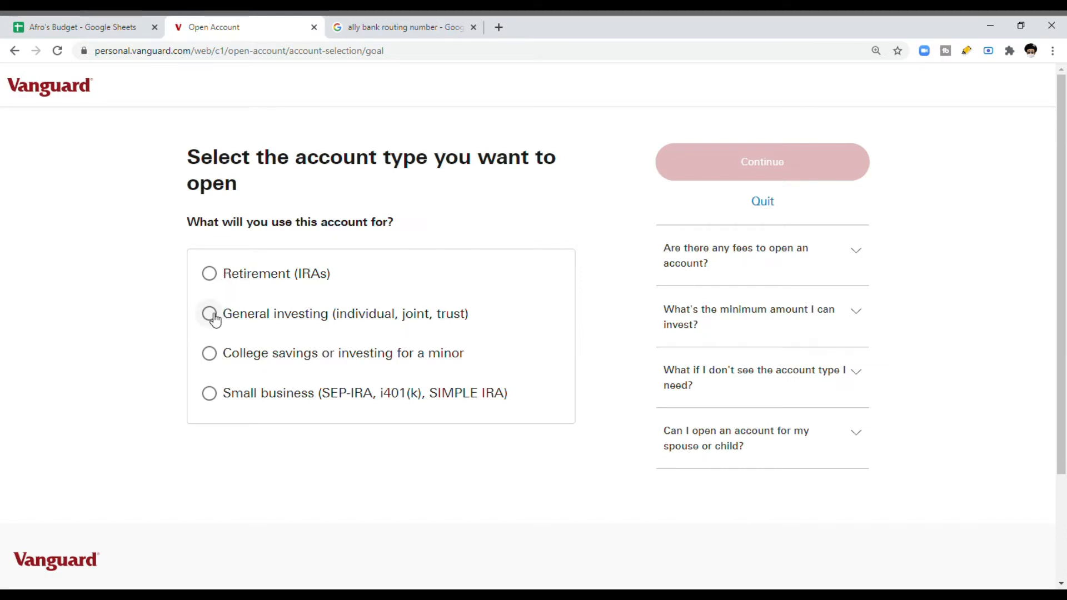
pyautogui.click(209, 314)
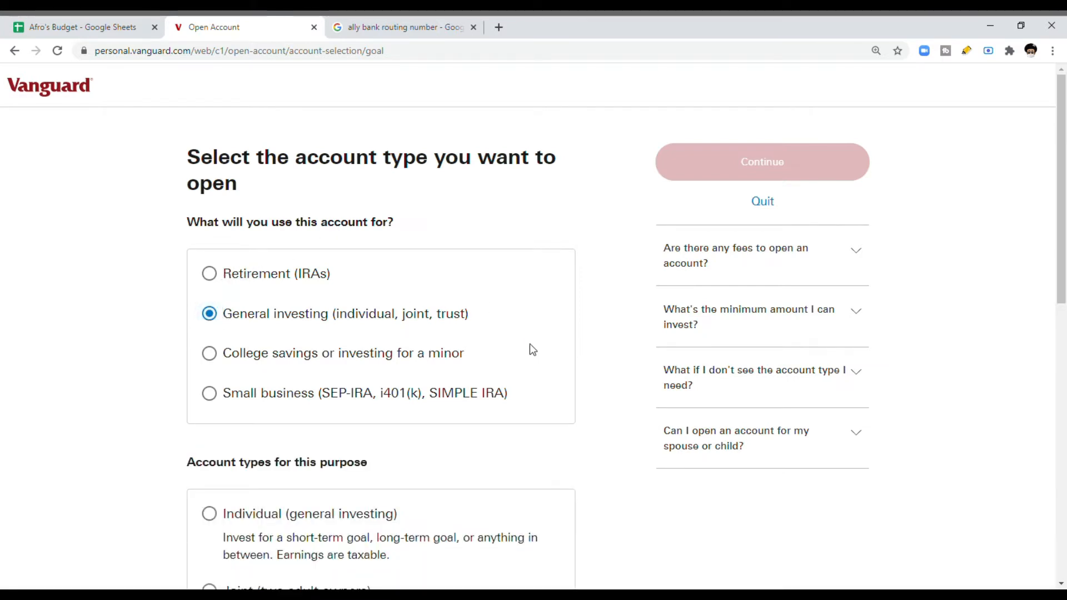
pyautogui.scroll(-3)
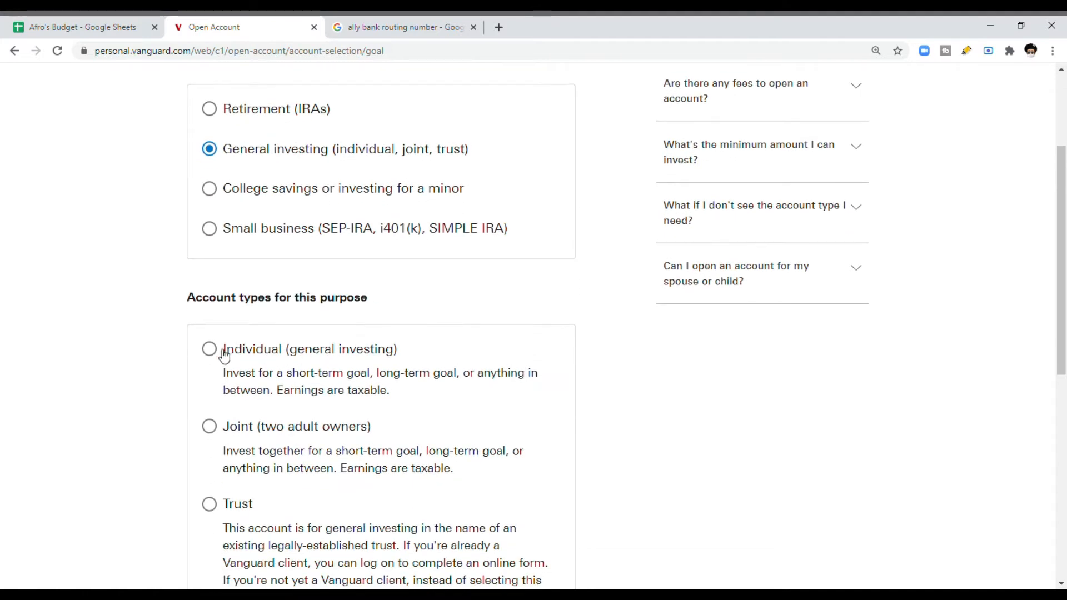
pyautogui.click(209, 348)
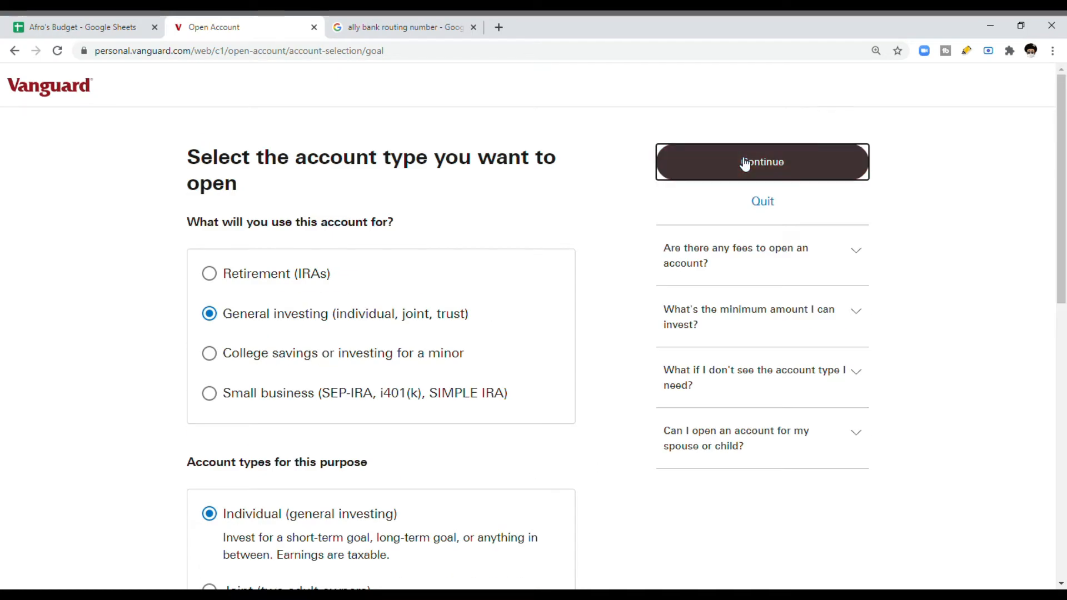
# Step: Confirm the individual account choice and submit the Tell us about yourself personal details
pyautogui.click(762, 162)
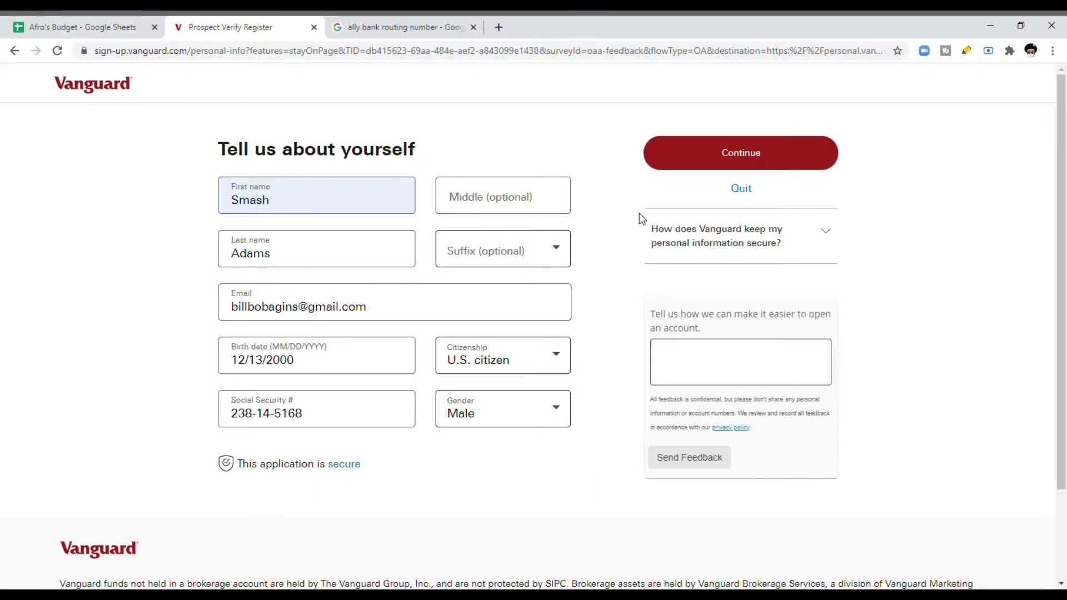
pyautogui.click(740, 153)
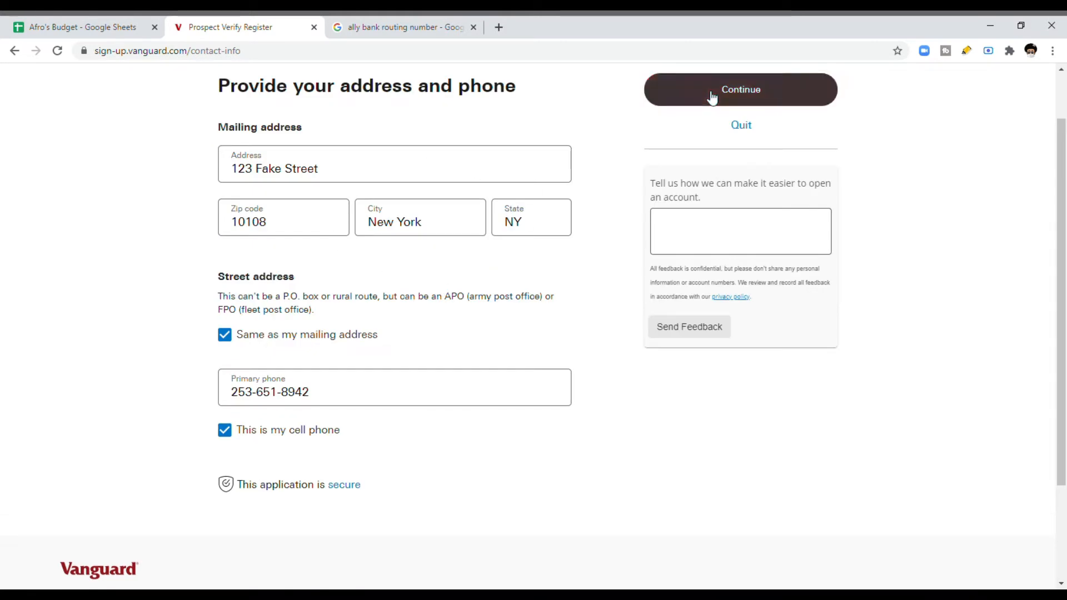
# Step: Submit the New York address and cell phone, confirm the reviewed information and reach the web profile fields
pyautogui.click(740, 88)
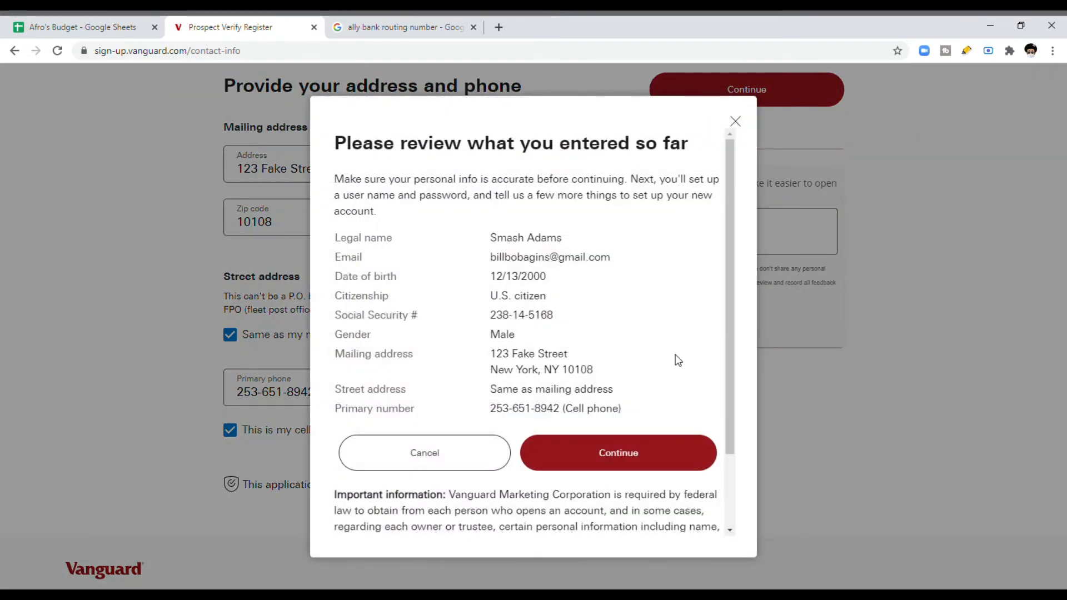
pyautogui.click(616, 452)
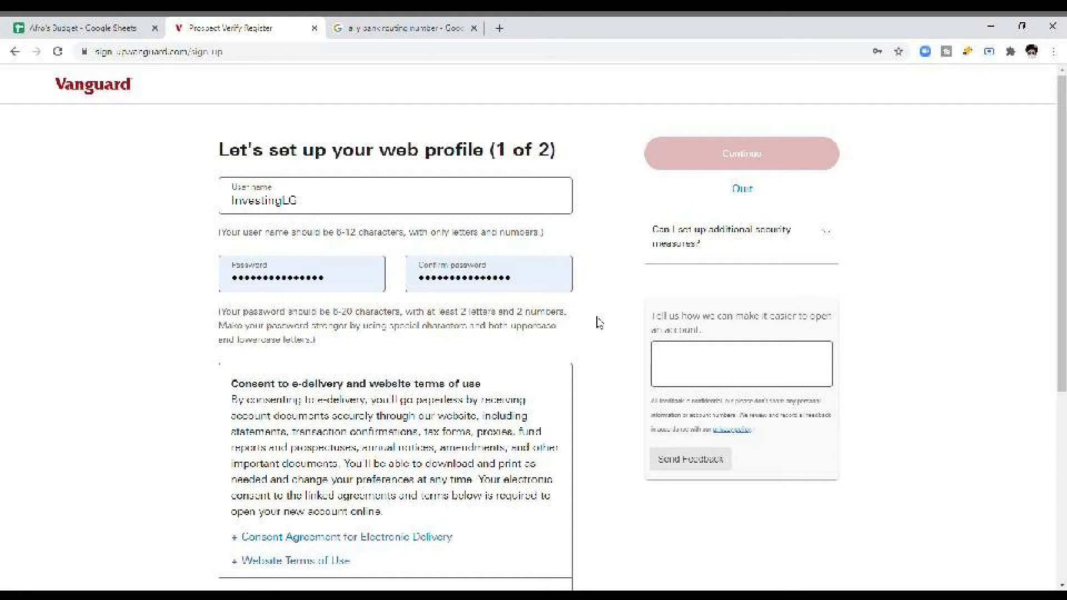
pyautogui.scroll(-3)
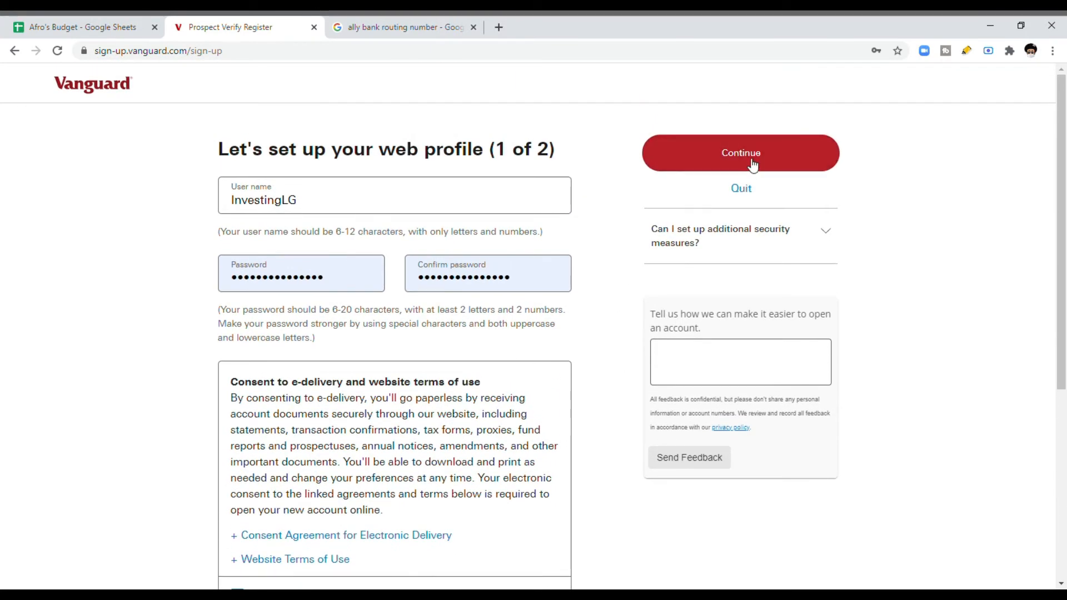
# Step: Submit the web profile and security answers, then save the Ally Bank checking routing and account numbers
pyautogui.click(740, 152)
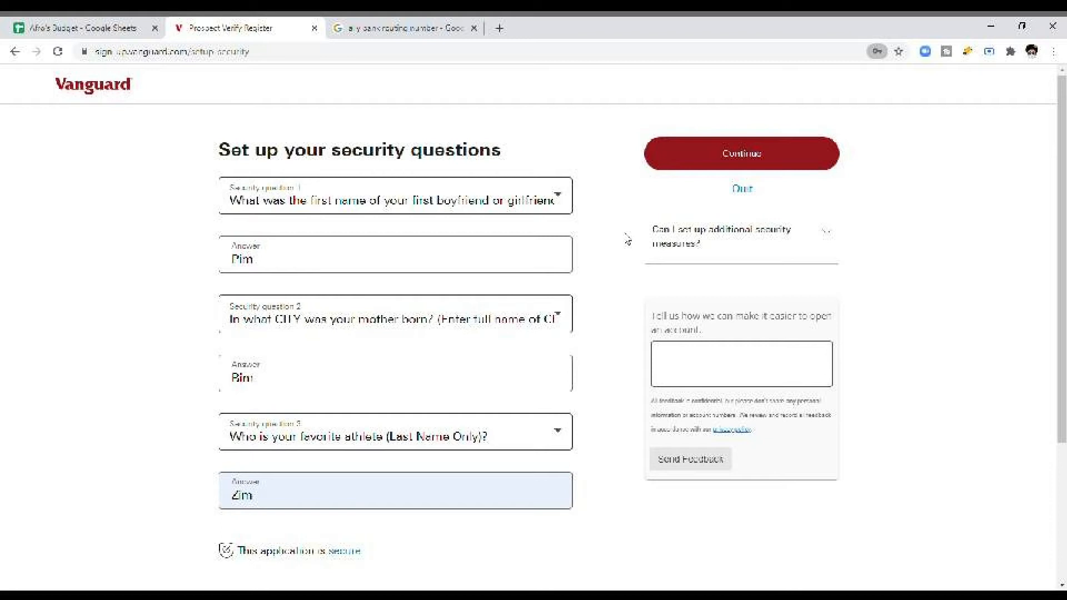
pyautogui.moveTo(698, 169)
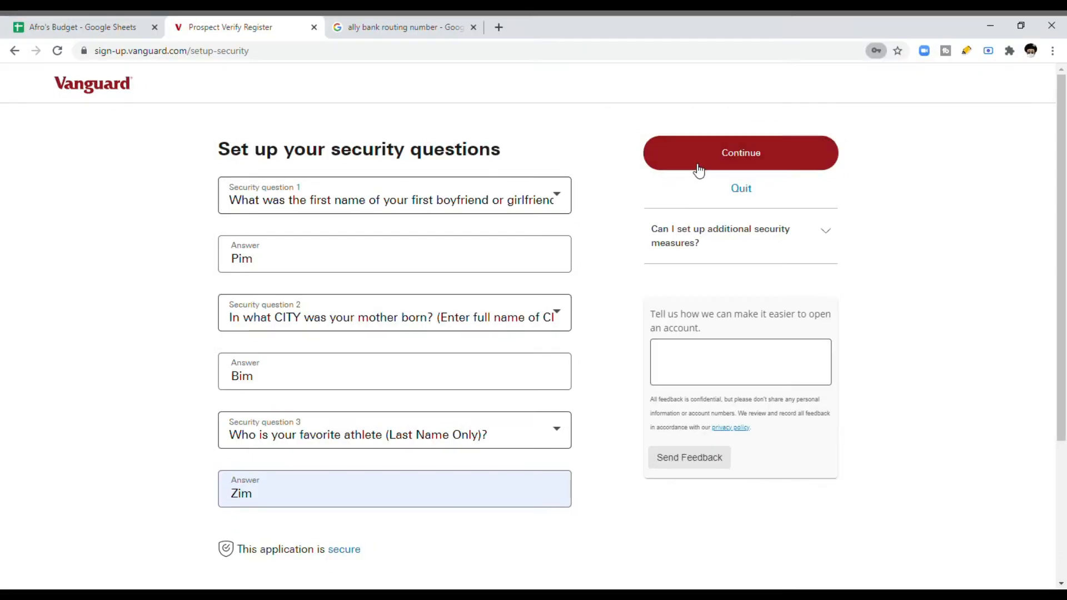
pyautogui.click(740, 152)
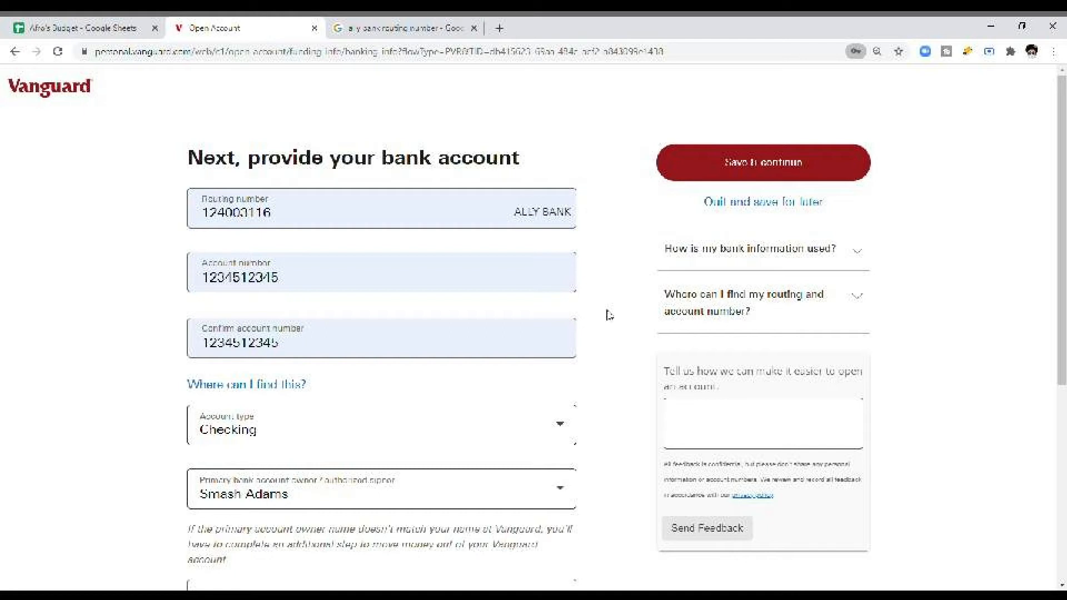
pyautogui.click(761, 162)
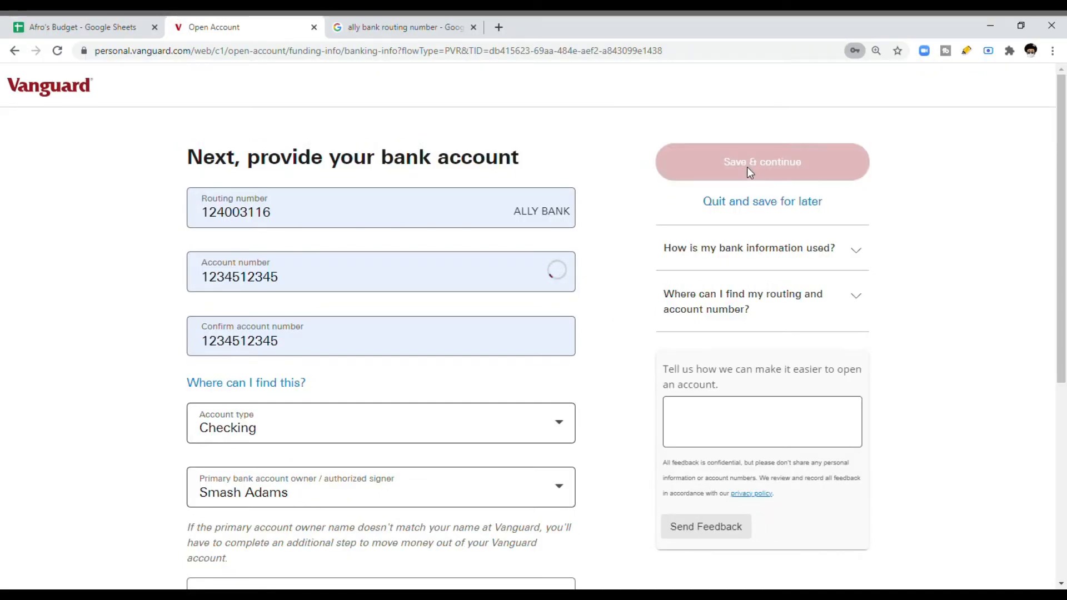
pyautogui.click(761, 161)
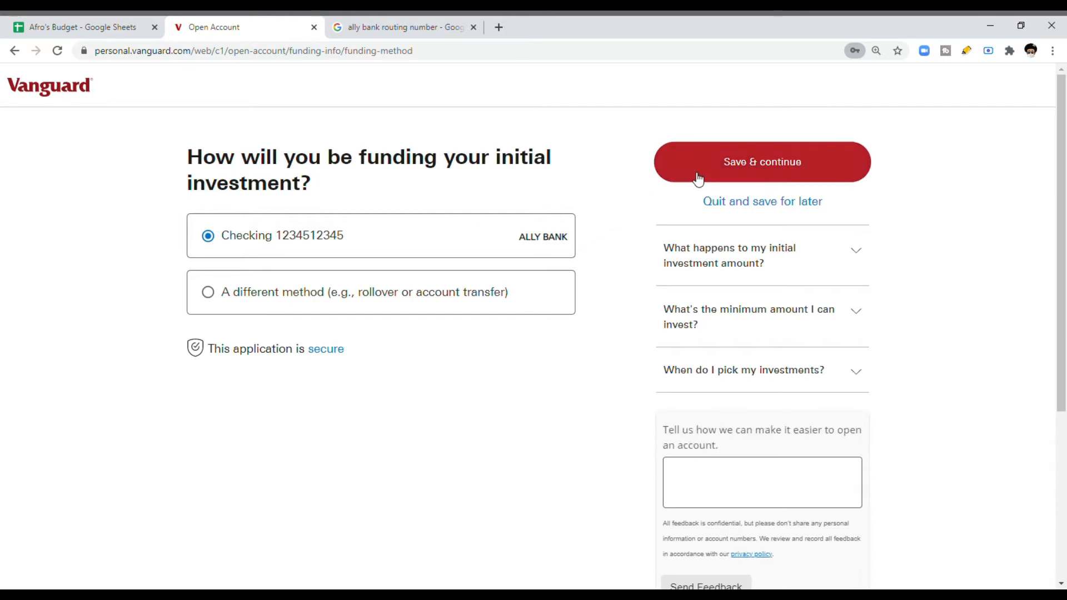
# Step: Fund from the checking account with an initial investment of $100.00 and submit it
pyautogui.click(761, 162)
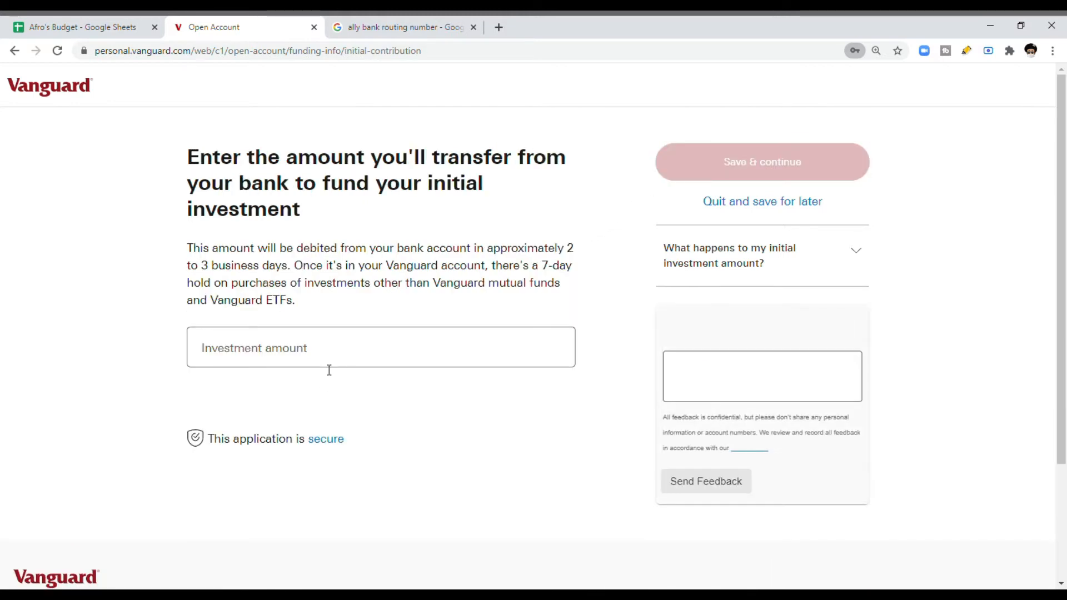
pyautogui.write('$100.00')
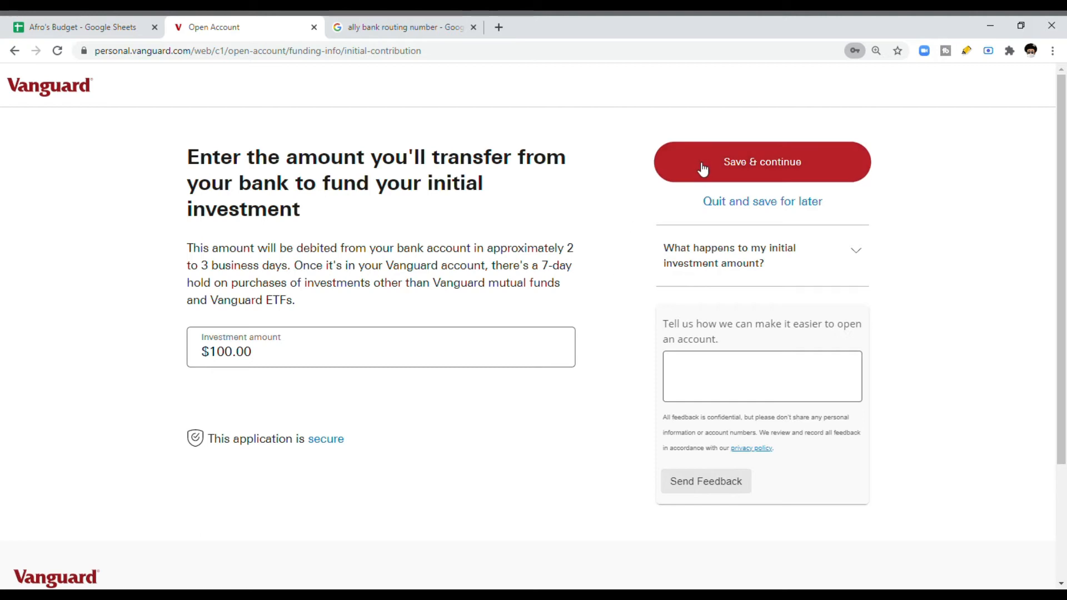
pyautogui.click(761, 161)
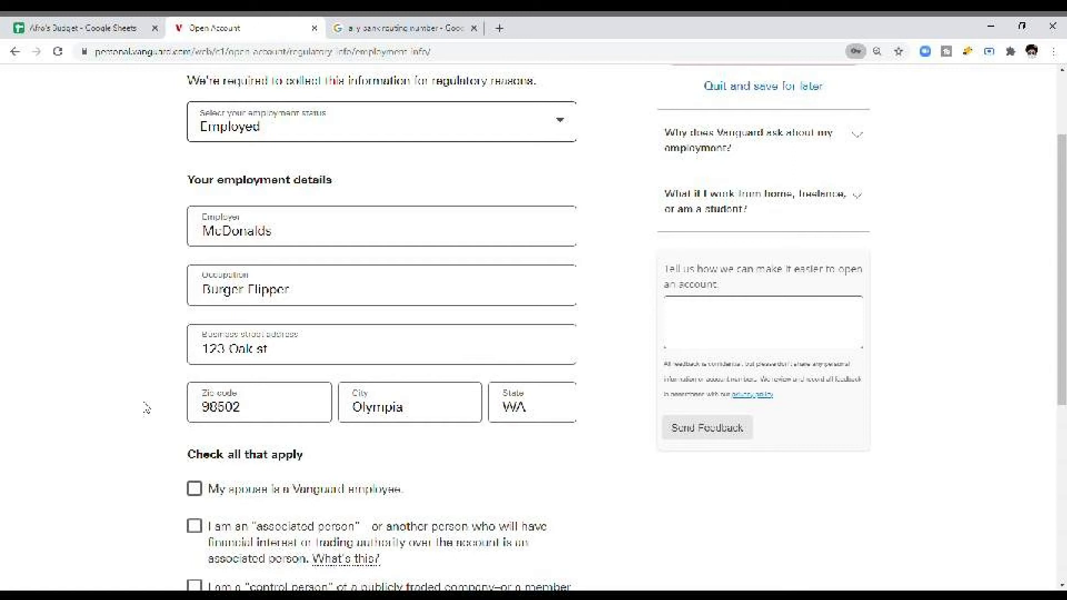
# Step: Submit the McDonalds employment details, keeping McDonalds rather than a suggested company name
pyautogui.scroll(-3)
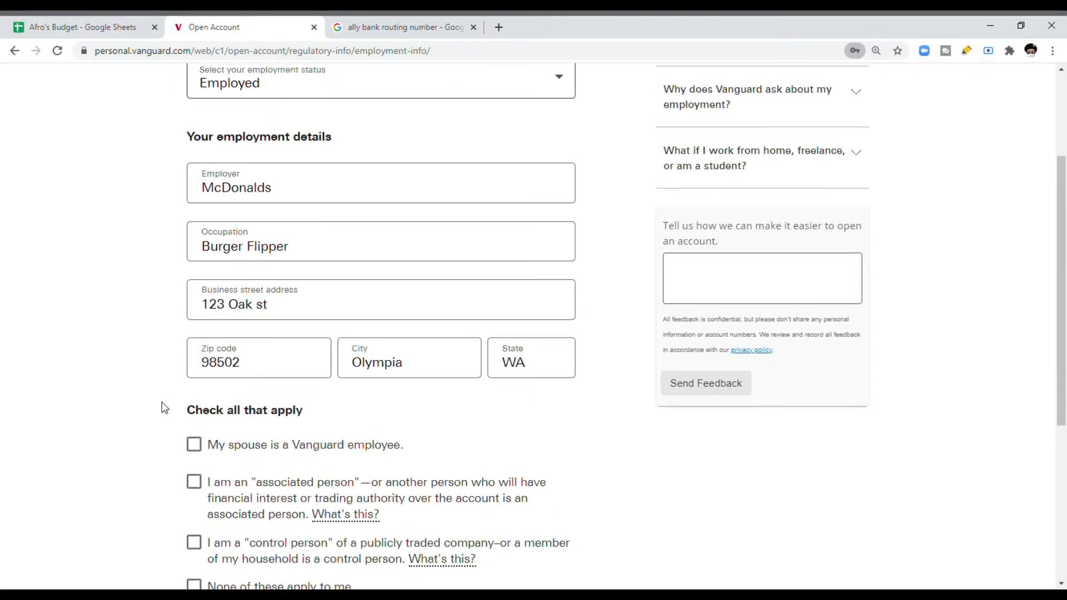
pyautogui.scroll(-3)
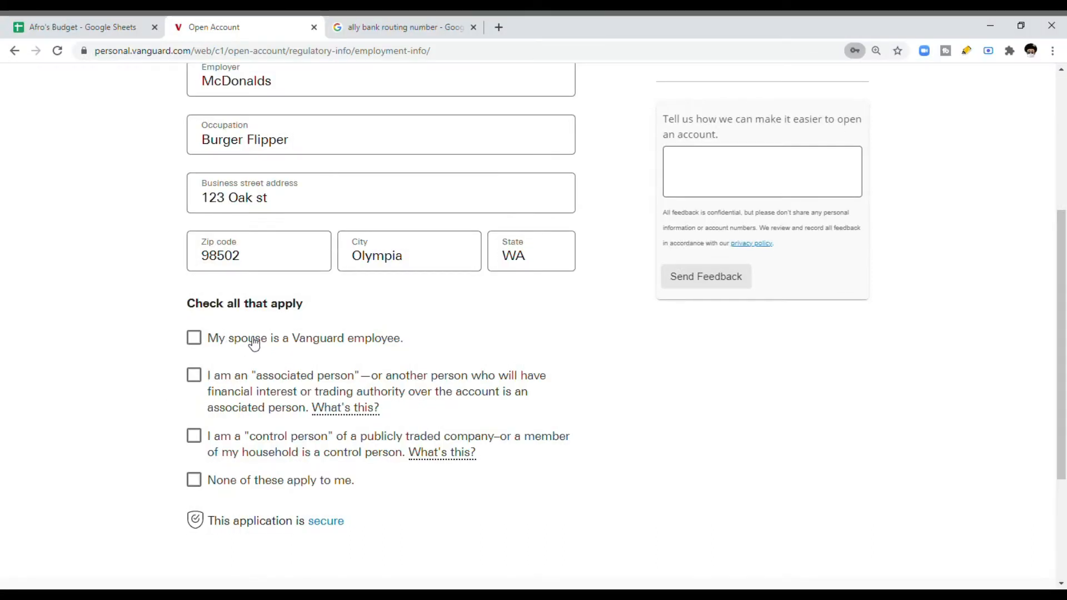
pyautogui.moveTo(226, 400)
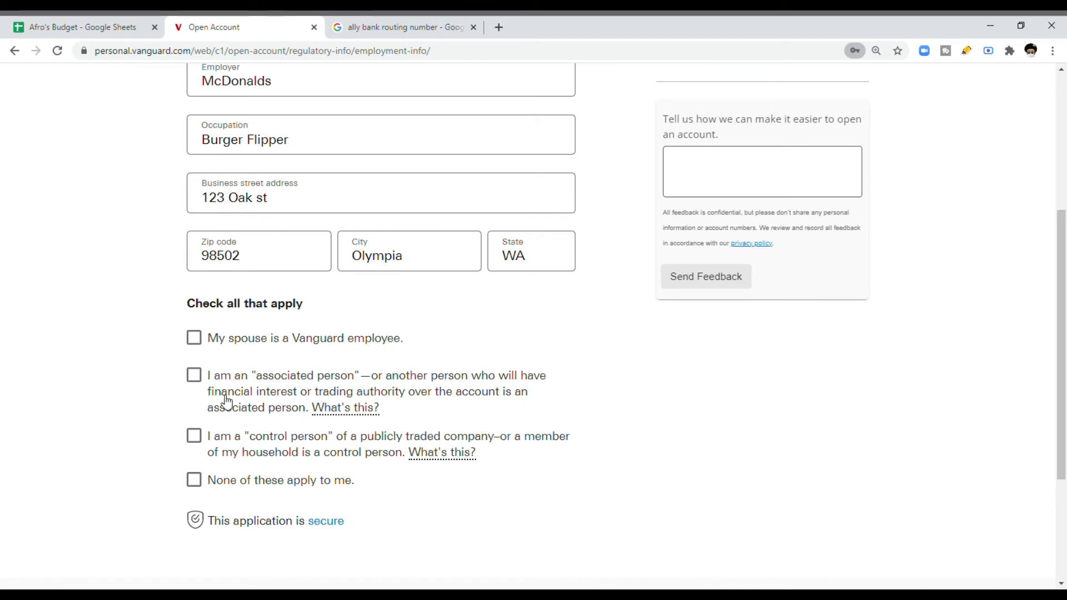
pyautogui.moveTo(327, 436)
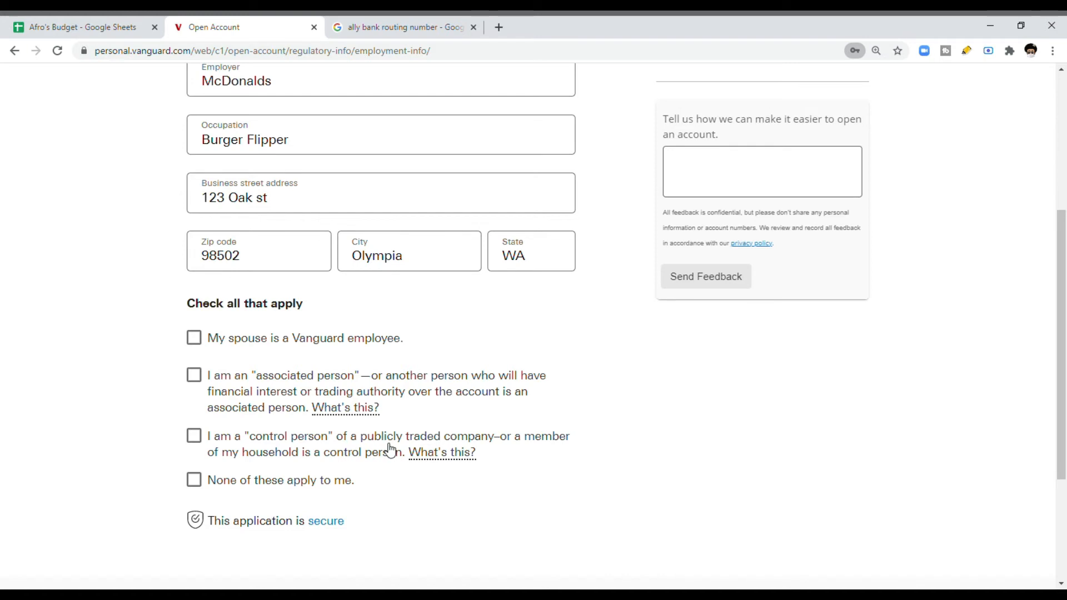
pyautogui.click(193, 480)
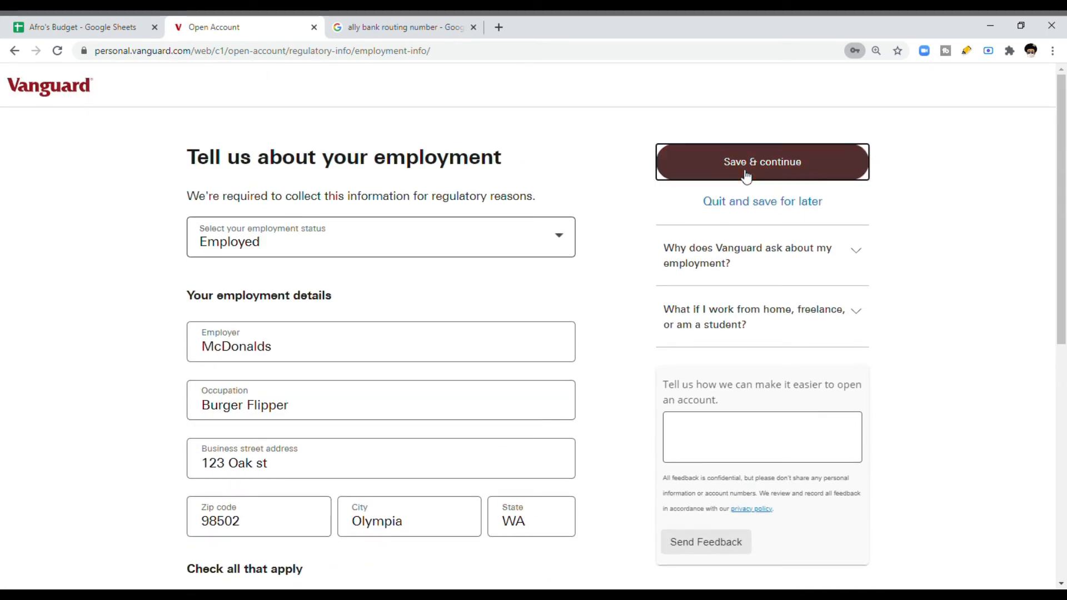
pyautogui.click(761, 162)
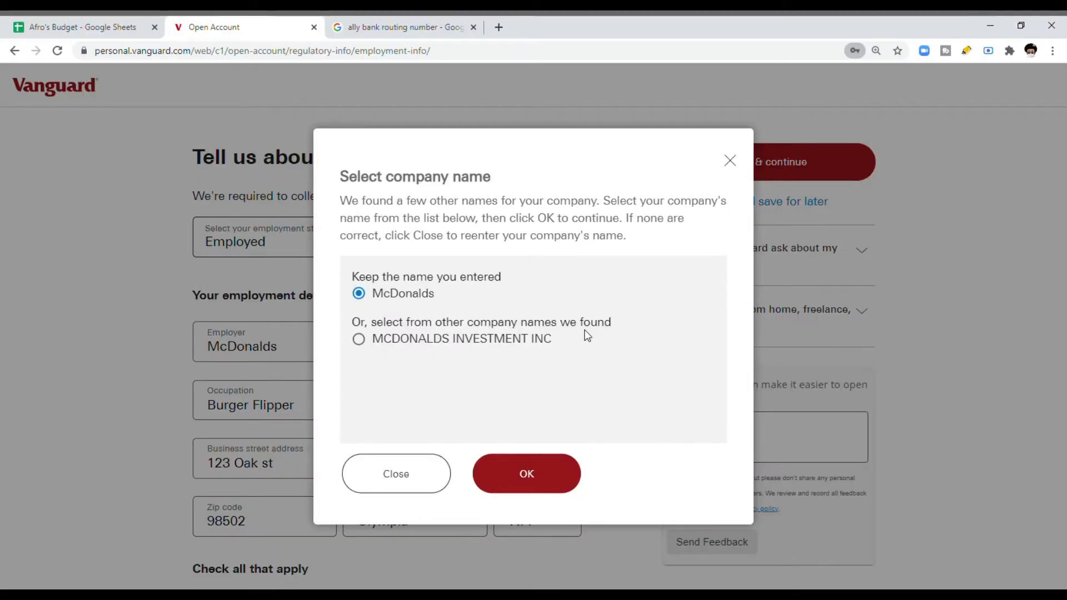
pyautogui.click(525, 473)
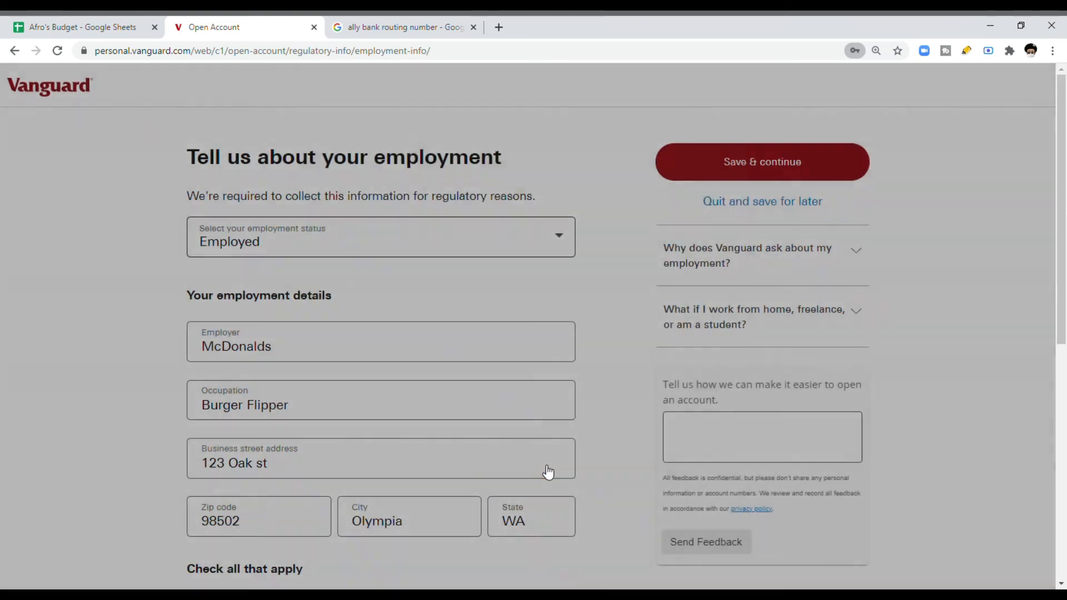
# Step: Reach the income page and set $50,000 - $74,999 income with $1,000,000 or above liquid net worth
pyautogui.click(761, 161)
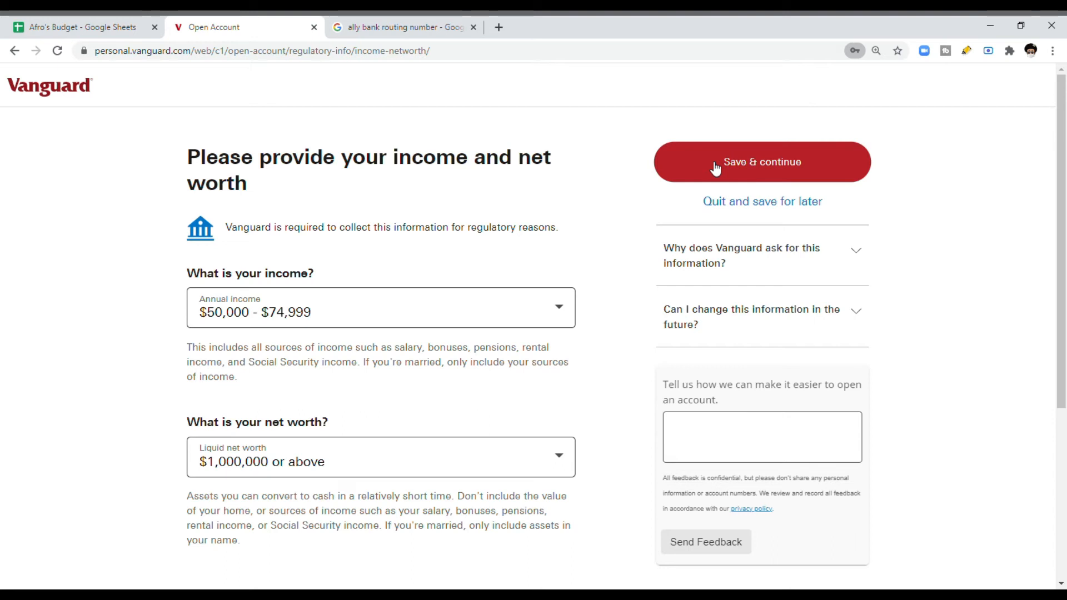
# Step: Save the income and net worth answers and continue to the next application step
pyautogui.click(761, 162)
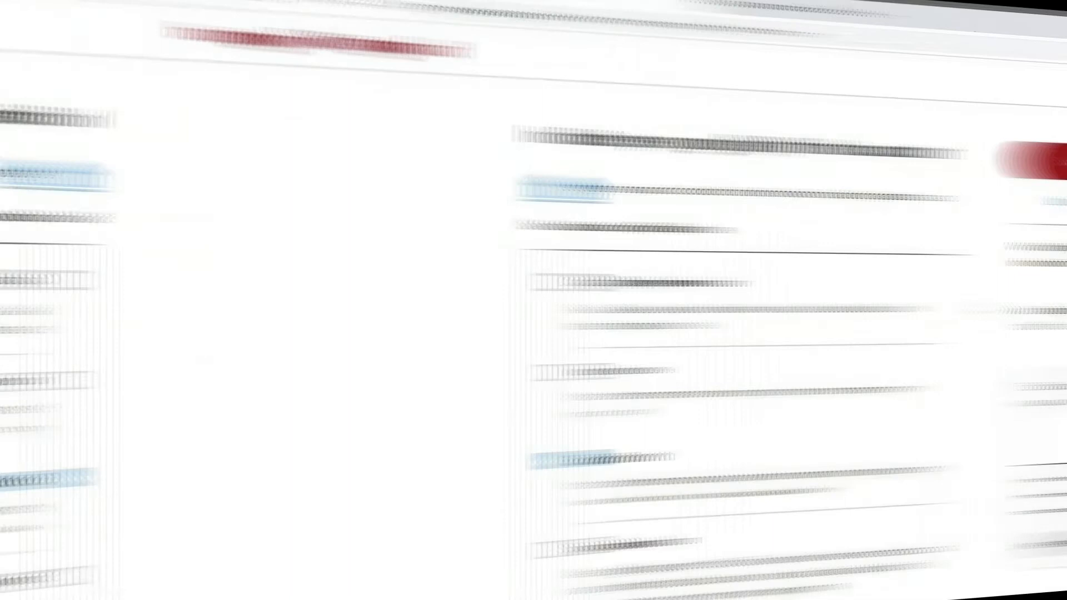
# Step: Tick Growth as the objective for the new account
pyautogui.click(207, 440)
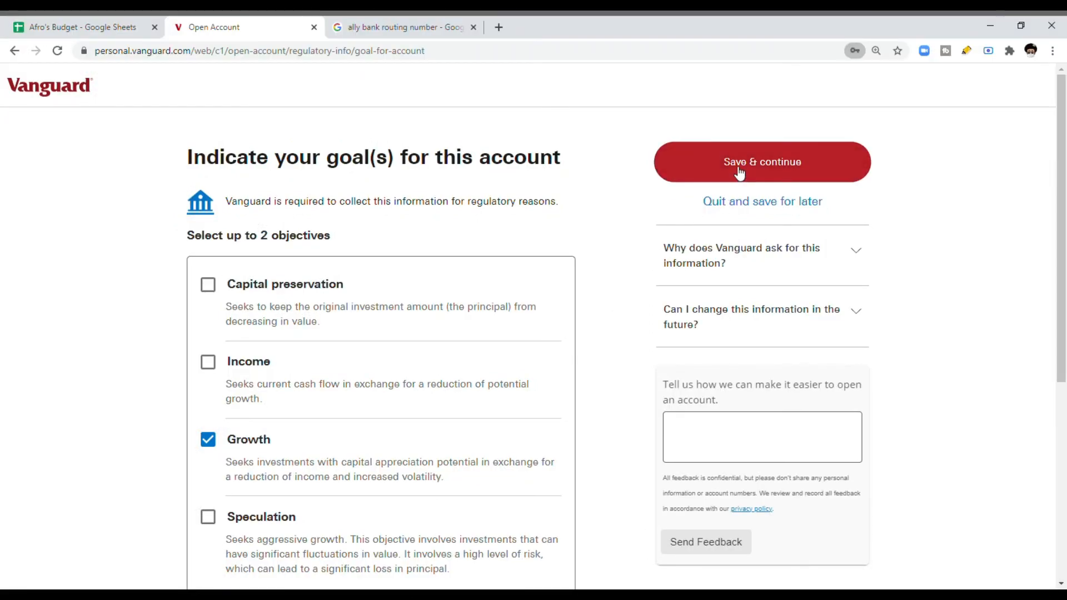
# Step: Save the Growth goal, scroll the application review summary, and continue to e-signature
pyautogui.click(761, 163)
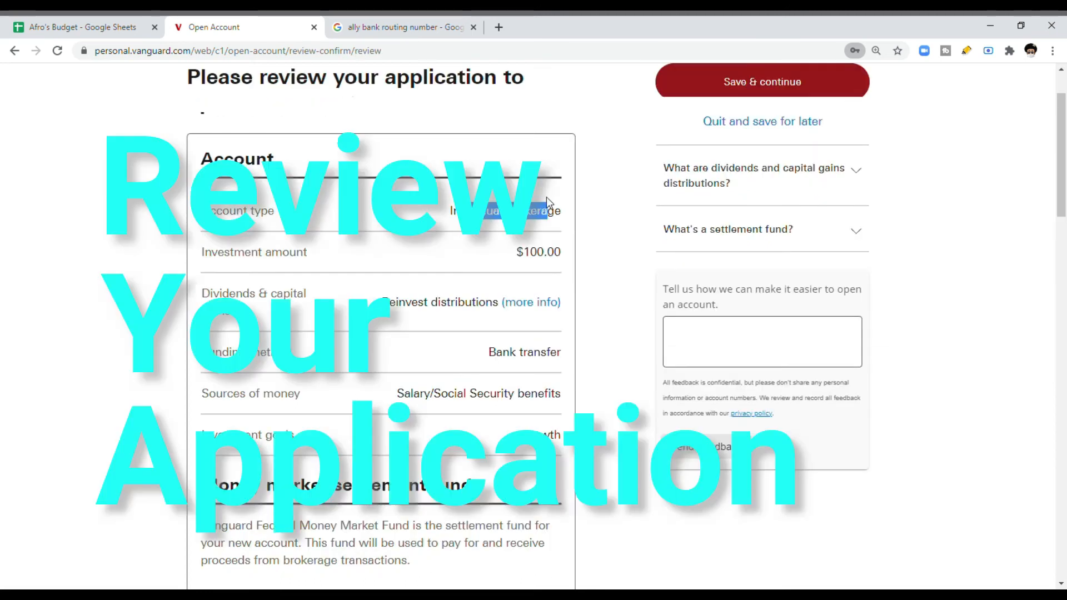
pyautogui.scroll(-3)
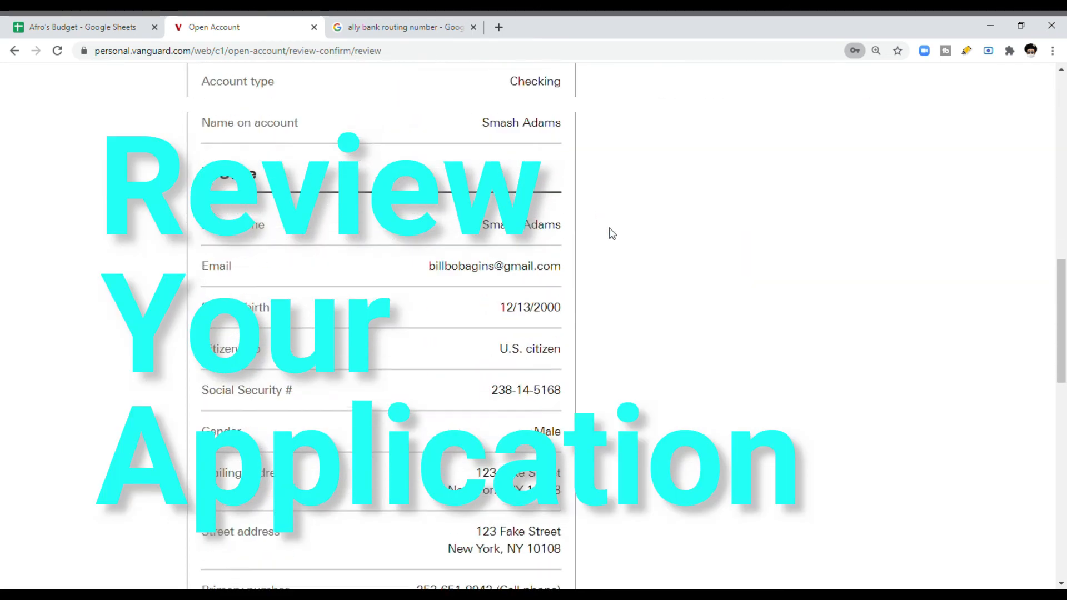
pyautogui.scroll(-3)
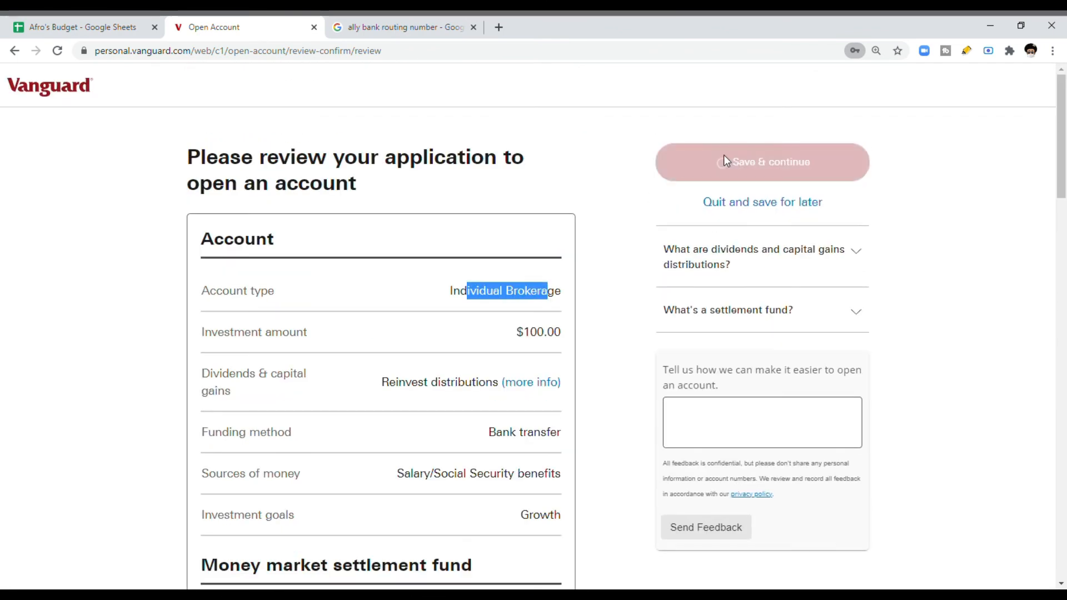
pyautogui.click(761, 162)
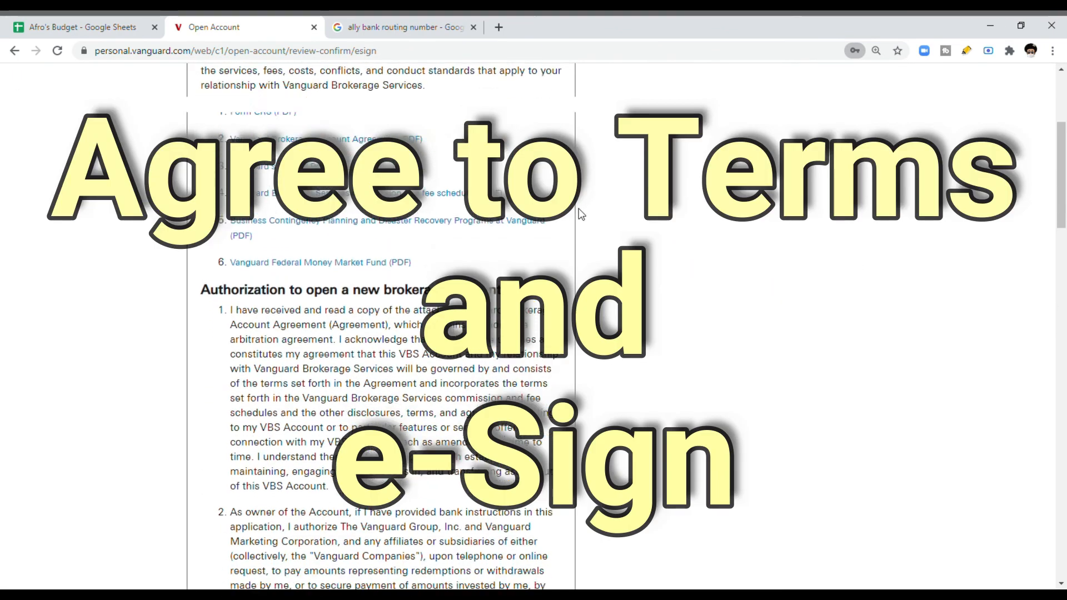